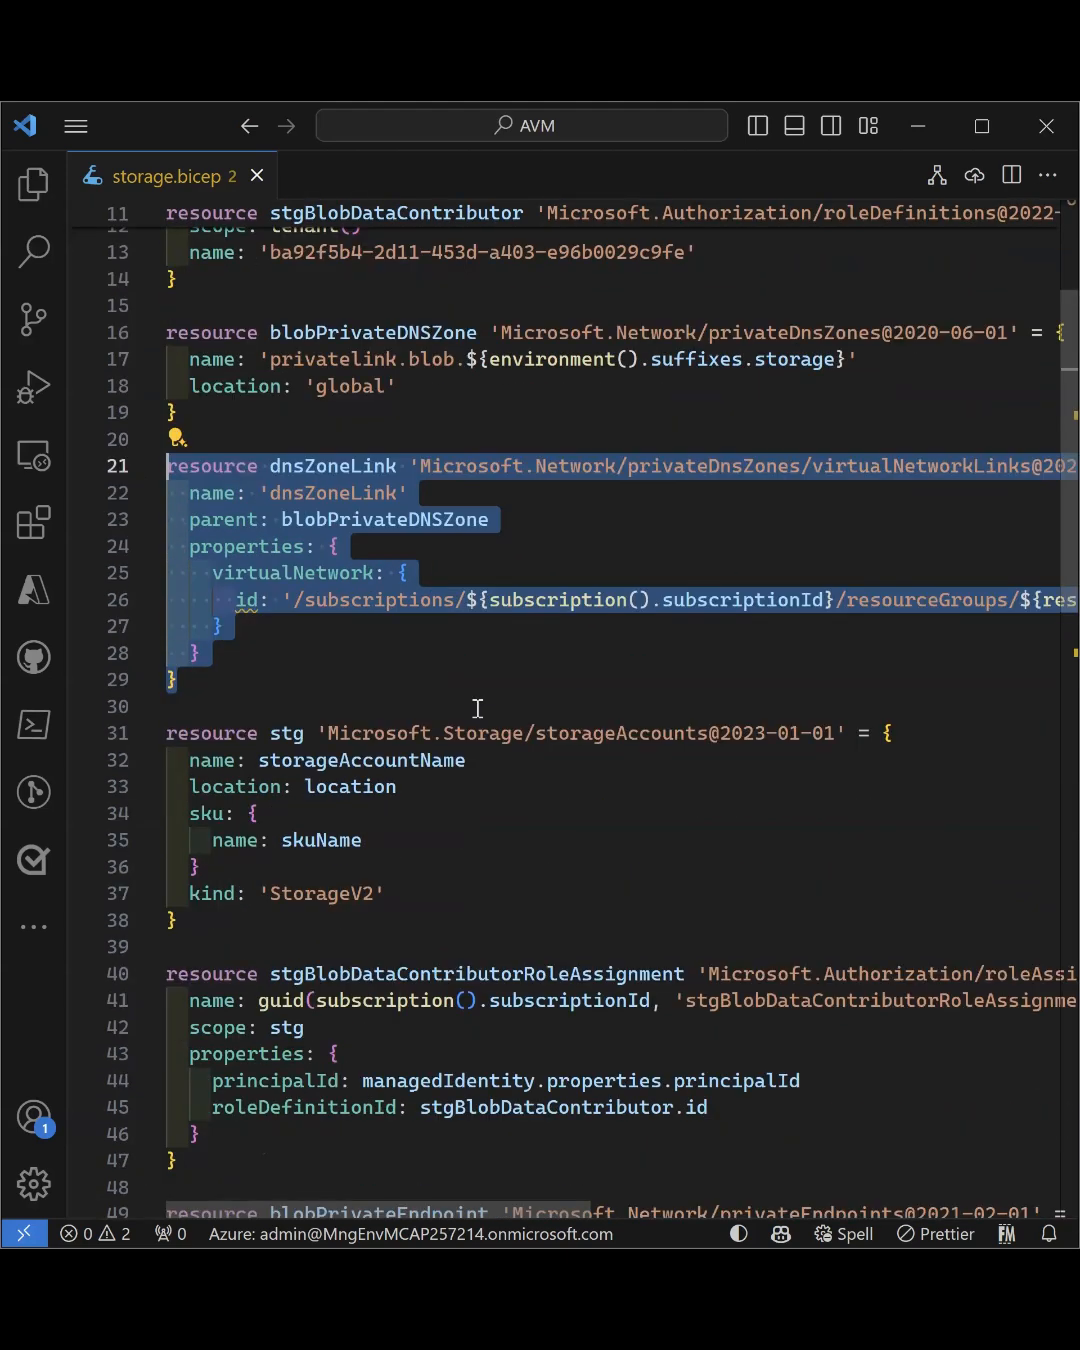
mouse_move(356, 760)
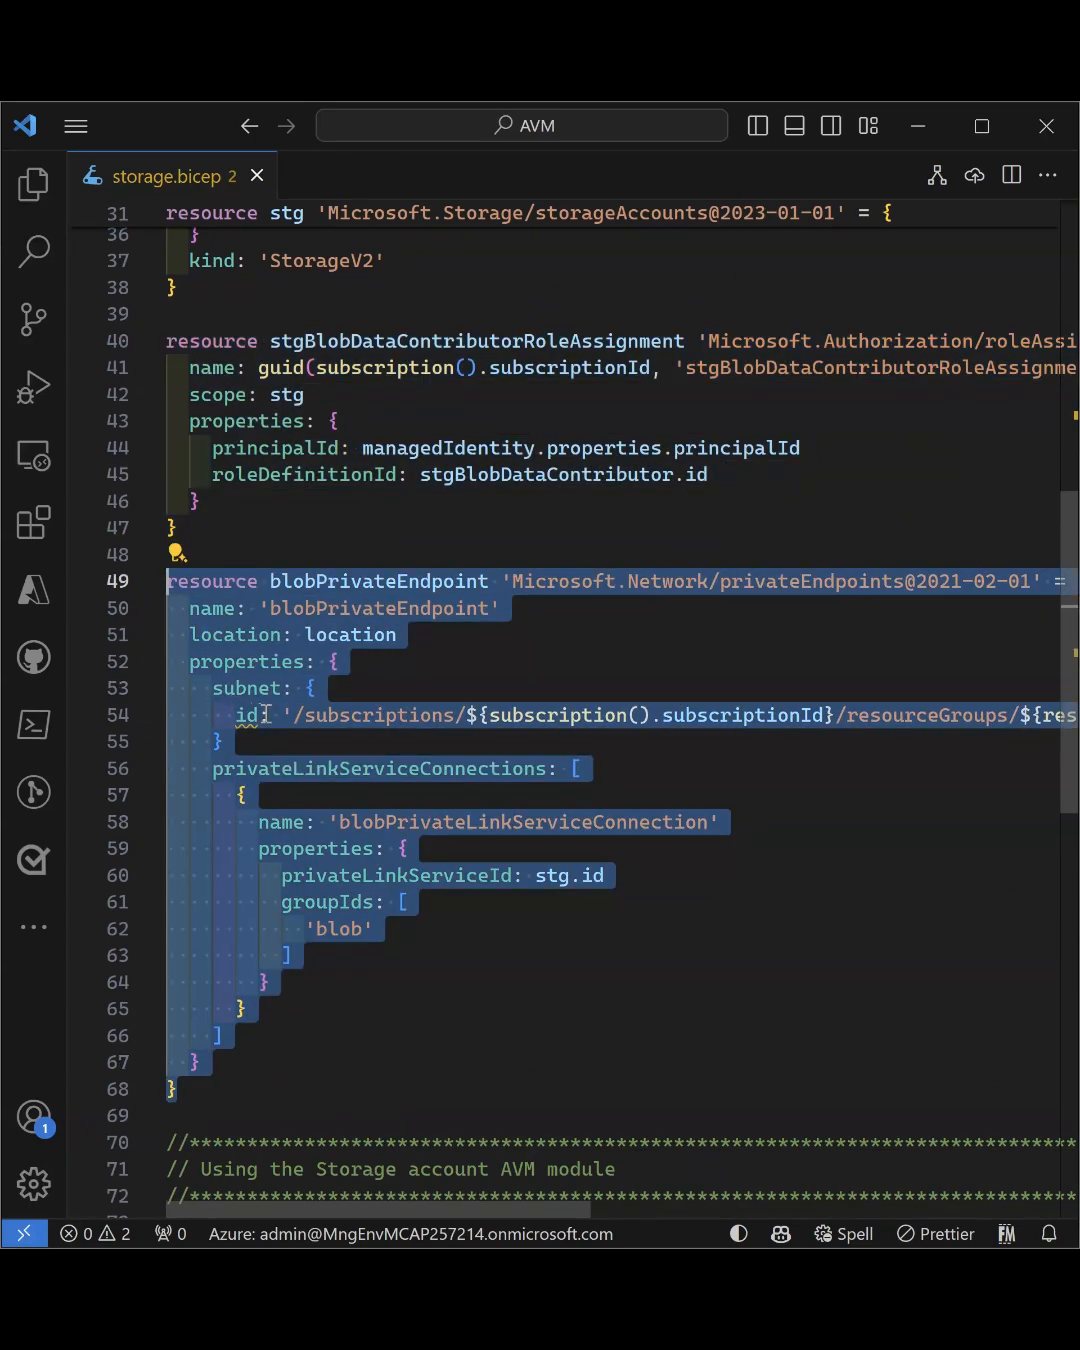
Begin a roleAssignments: entry on a new line after kind: 'StorageV2' in the avmStg params
scroll(down, 3)
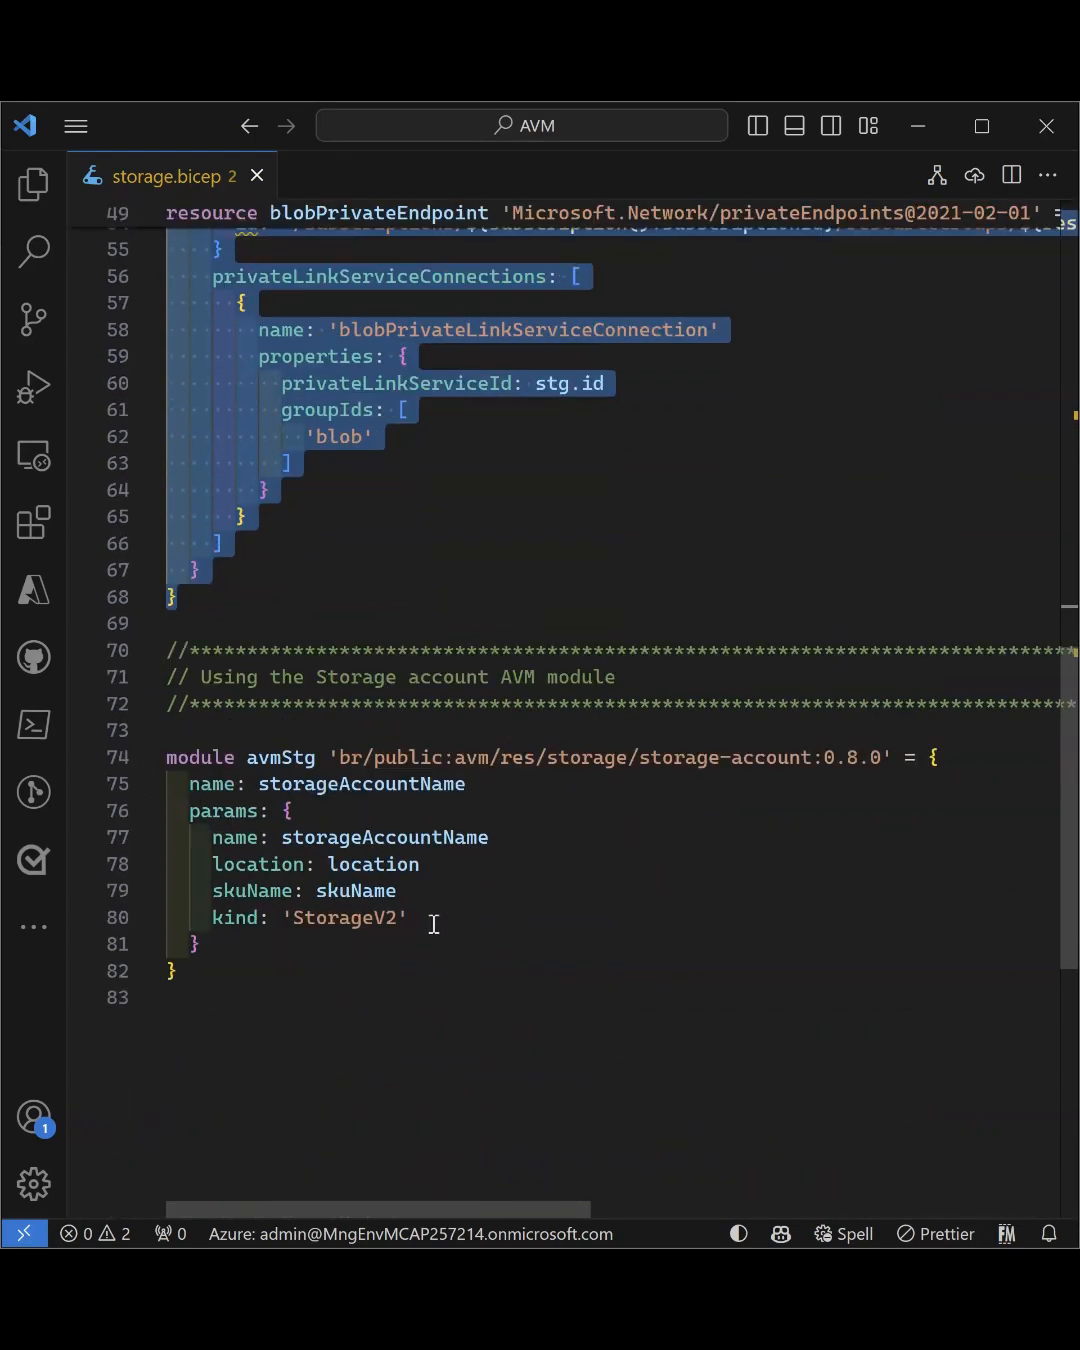
key(Enter)
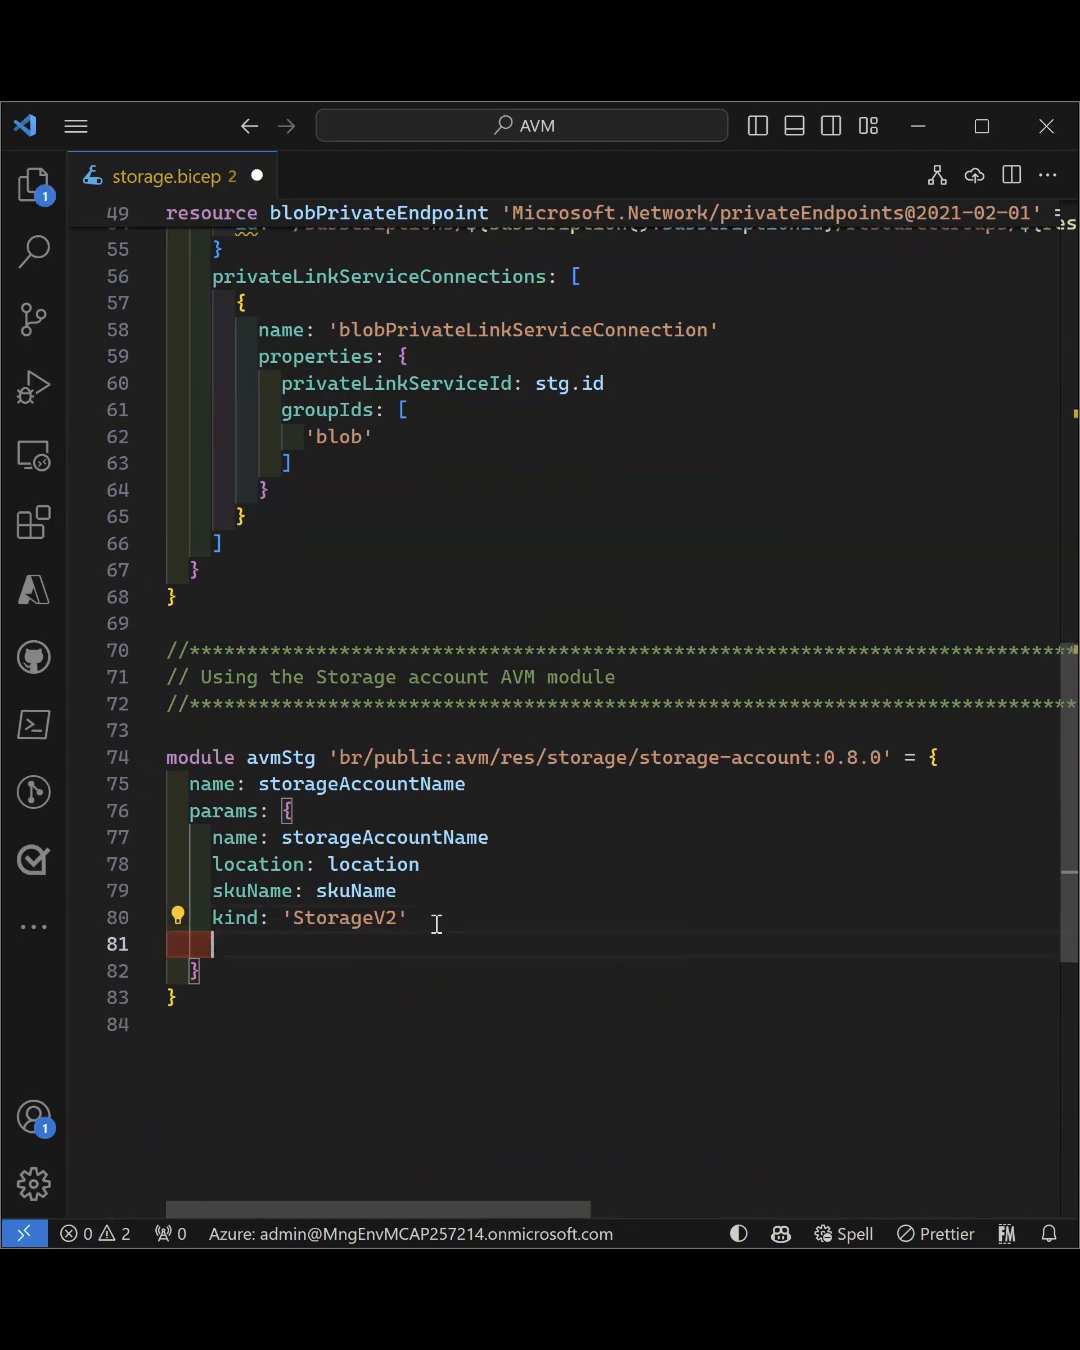
text(roleAssignments:)
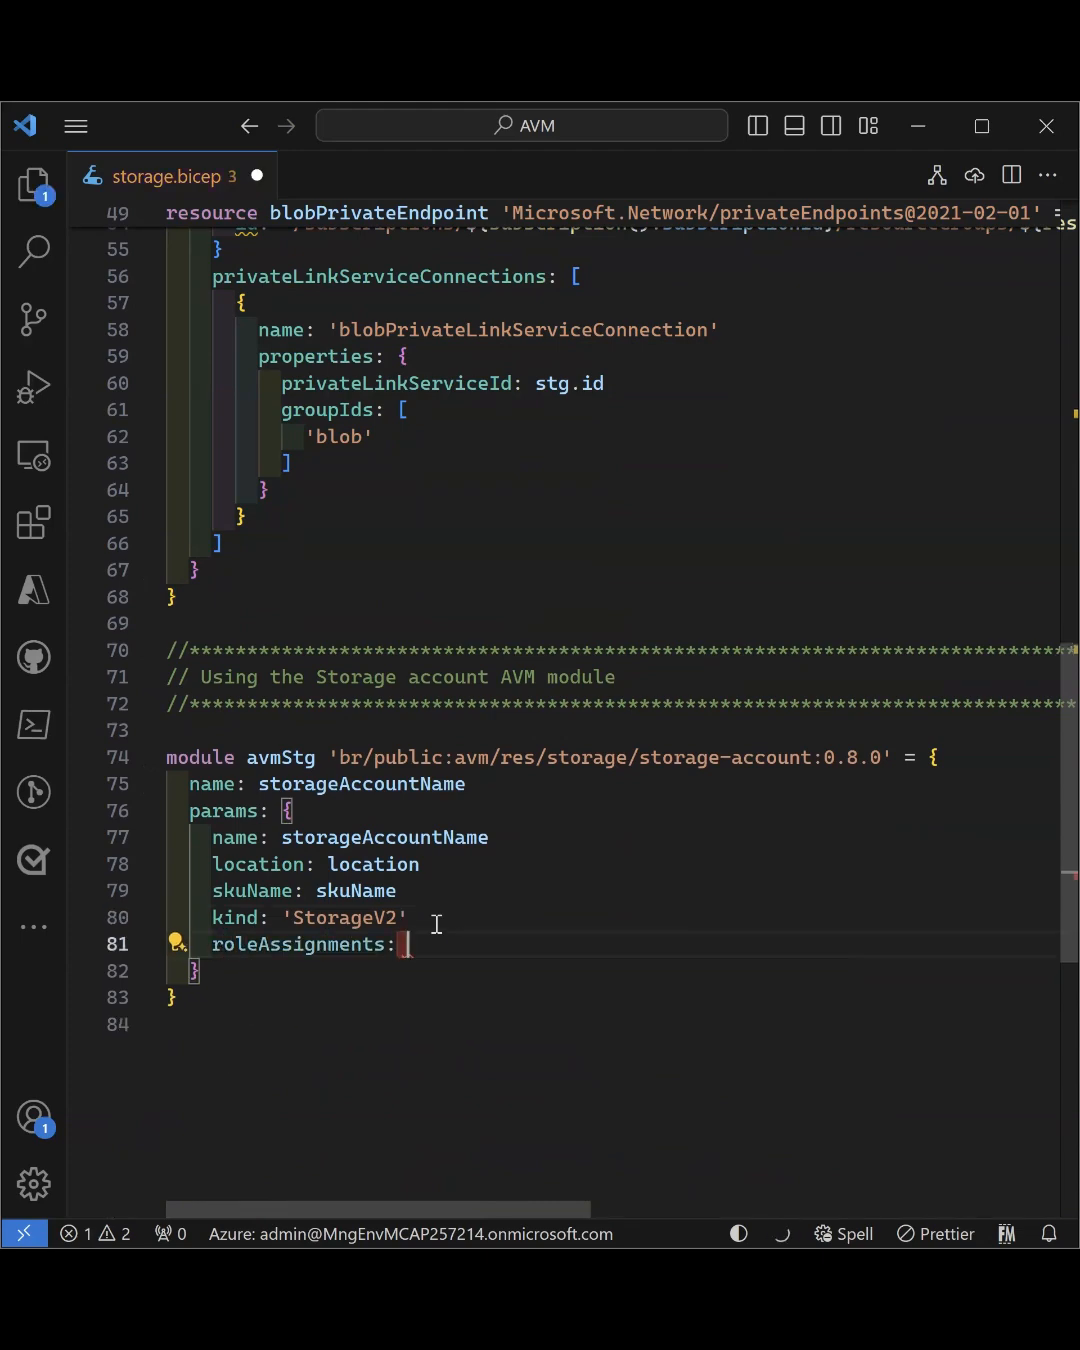